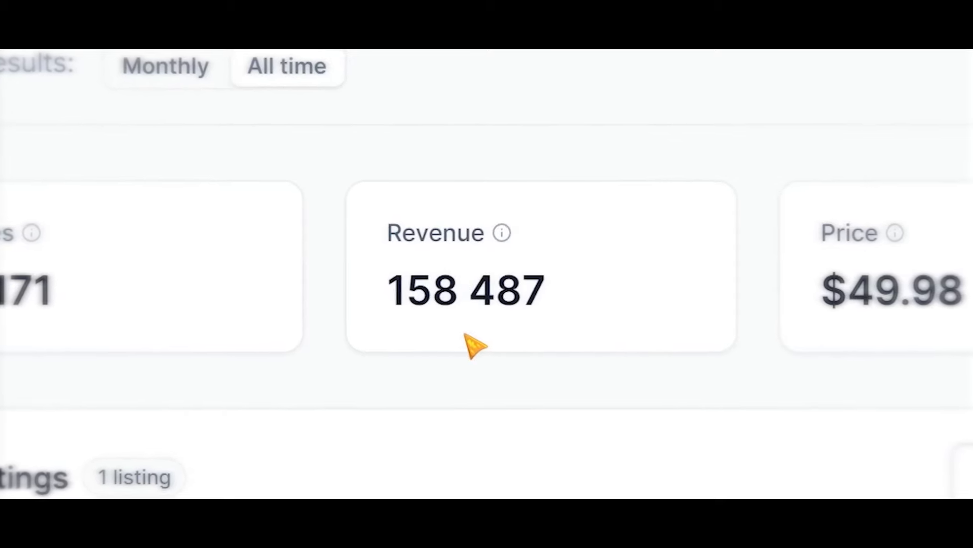
Step: Browse the Etsy frame TV art results down to the SmallLilyStudio shop with 6,067 sales
click(164, 65)
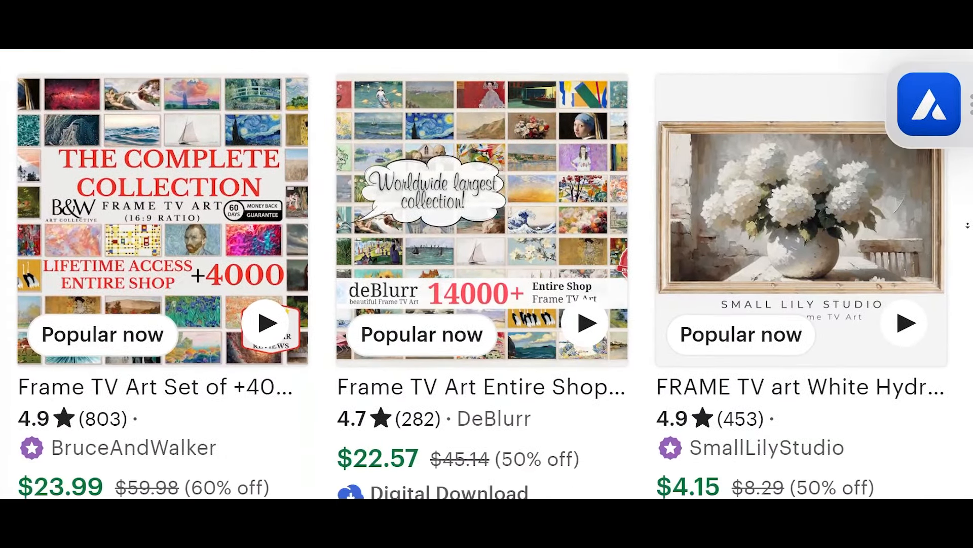
scroll(down, 3)
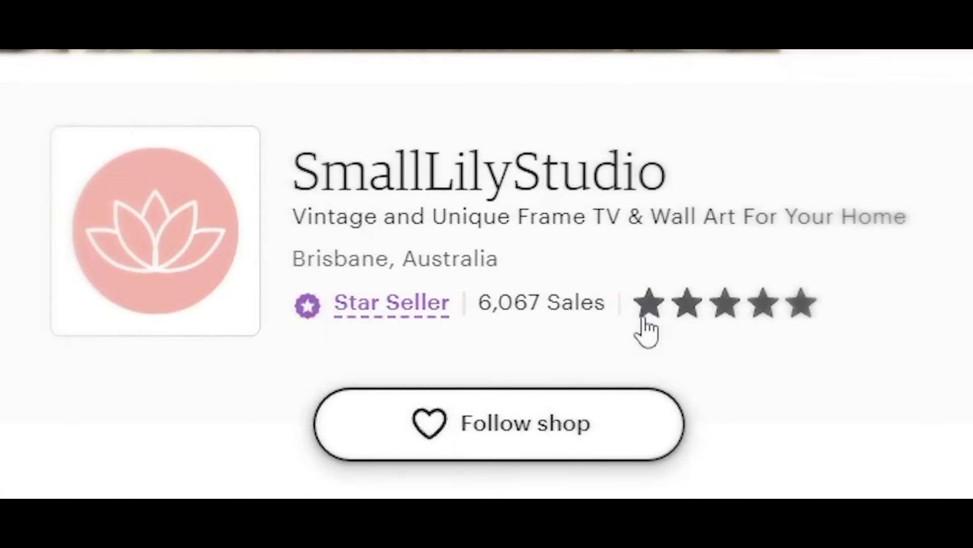
scroll(down, 3)
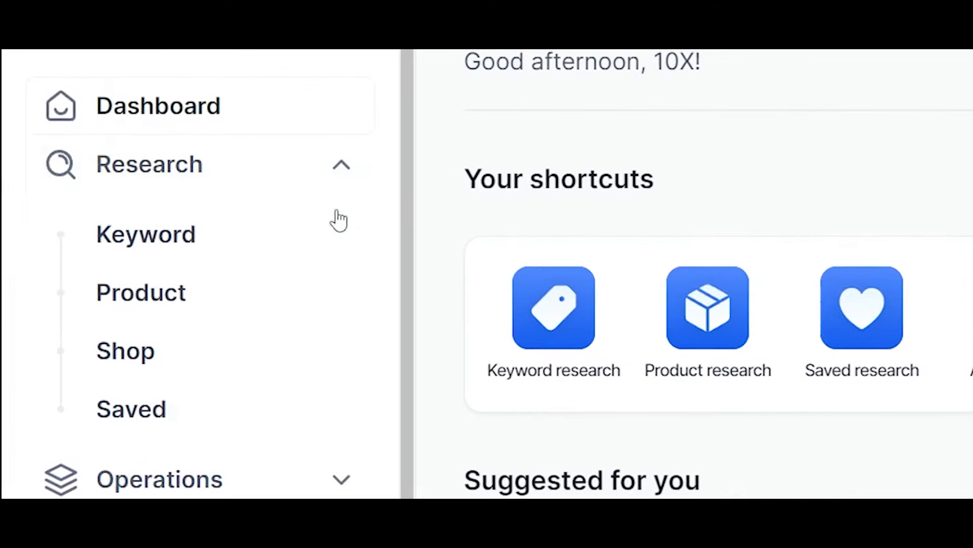
Step: Analyze the shop SmallLilyStudio in the Shop analyzer, showing about $38,081 revenue over 12 months
click(124, 351)
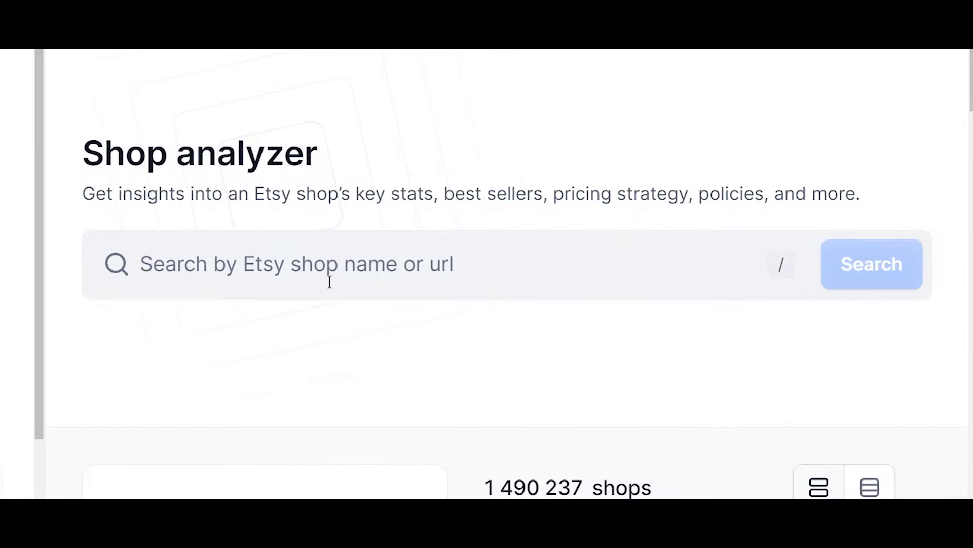
text(SmallLilyStudio)
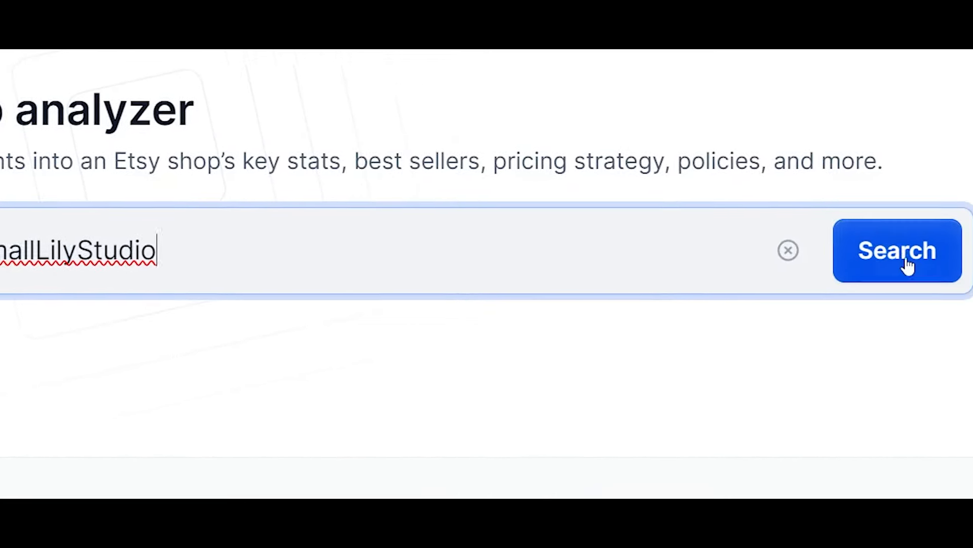
click(897, 250)
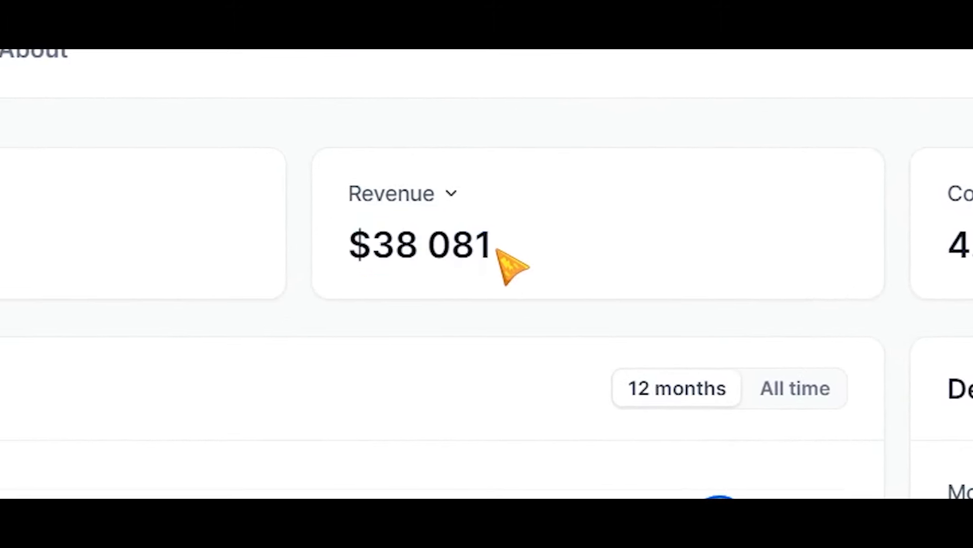
Step: Switch the Revenue card metric and sort the listings by monthly revenue, topped by a $1,750 ghost listing
click(403, 193)
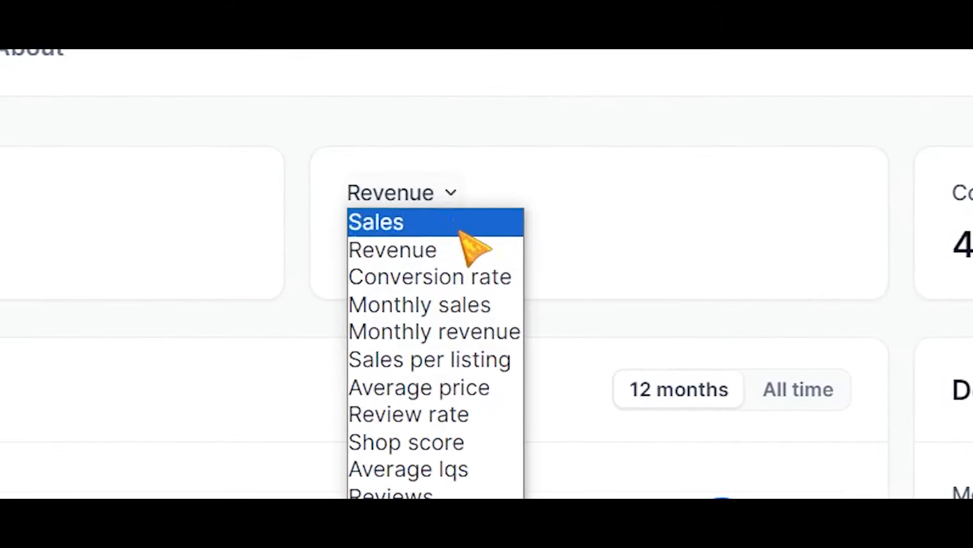
click(434, 331)
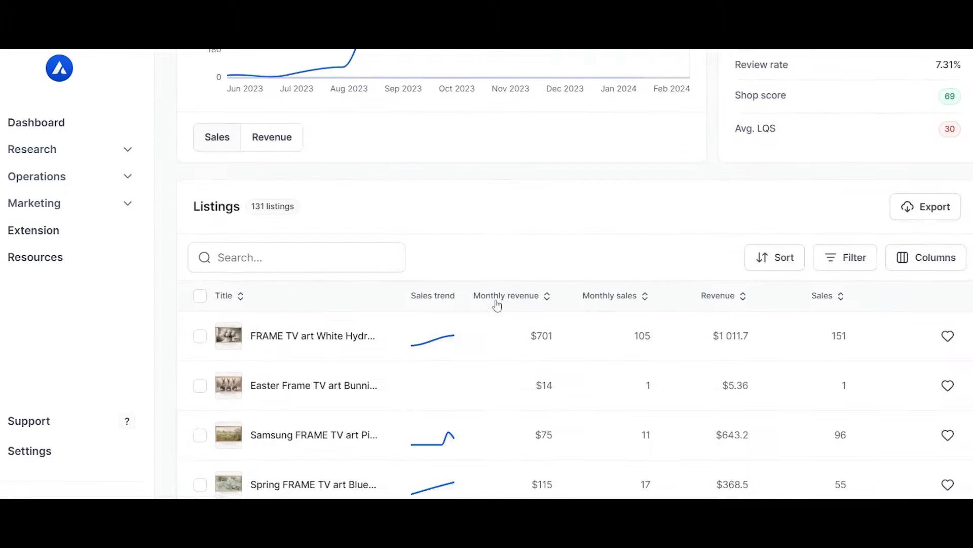
scroll(down, 3)
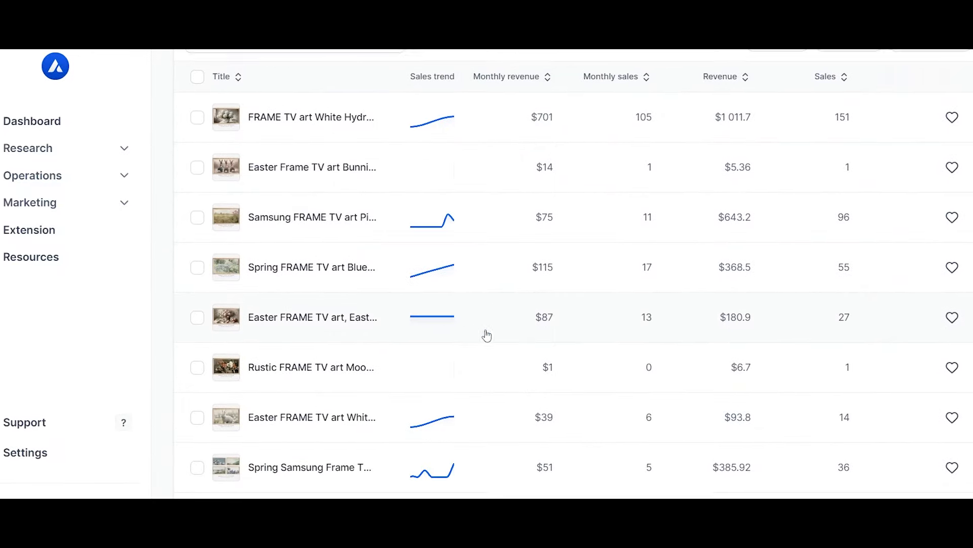
click(758, 73)
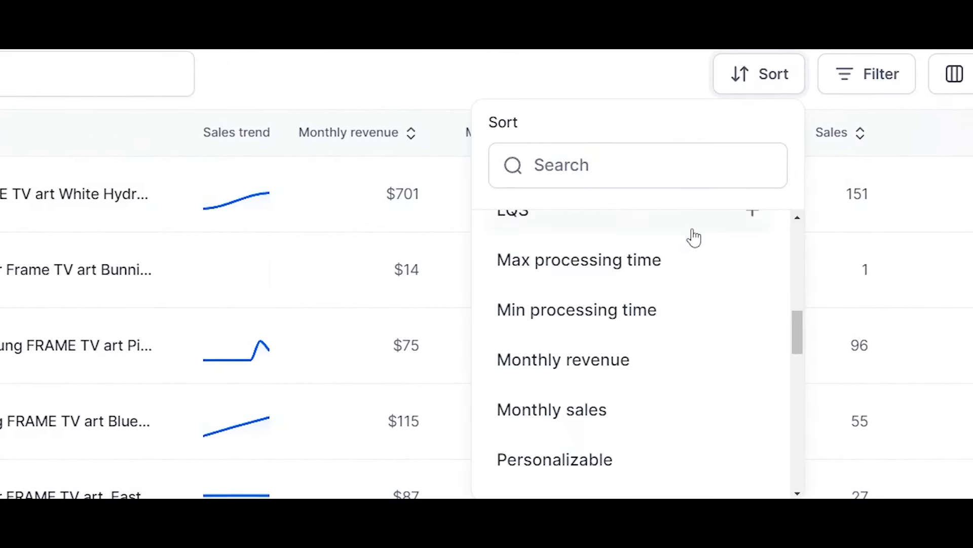
click(562, 358)
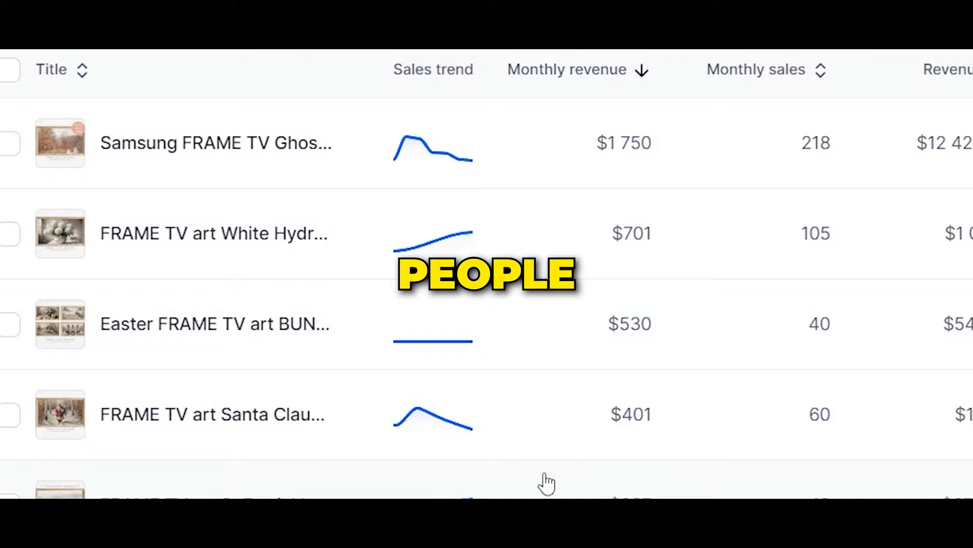
scroll(up, 3)
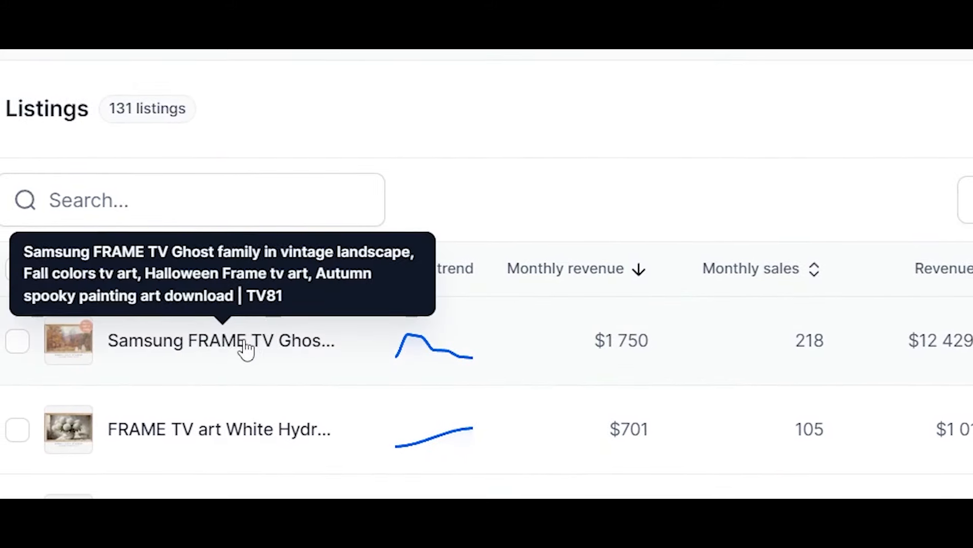
mouse_move(613, 363)
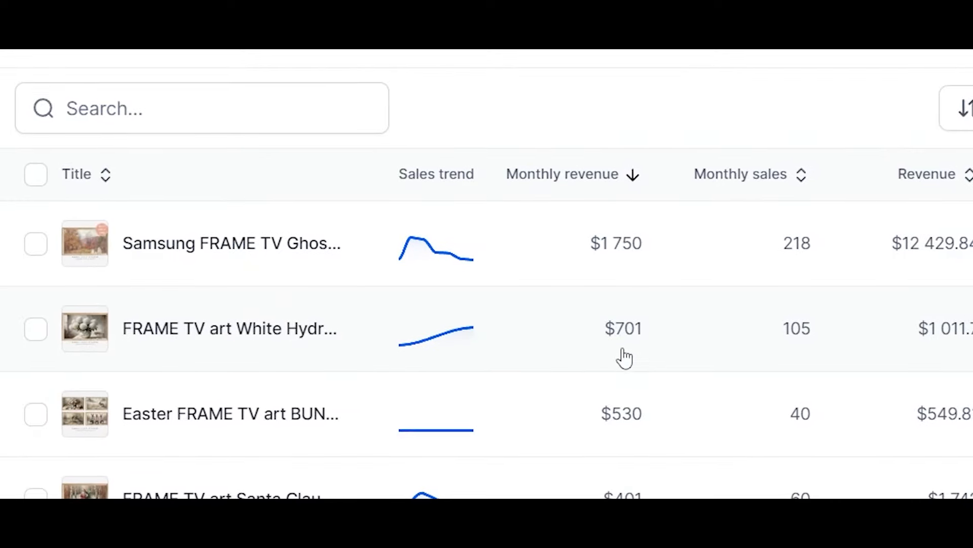
scroll(down, 3)
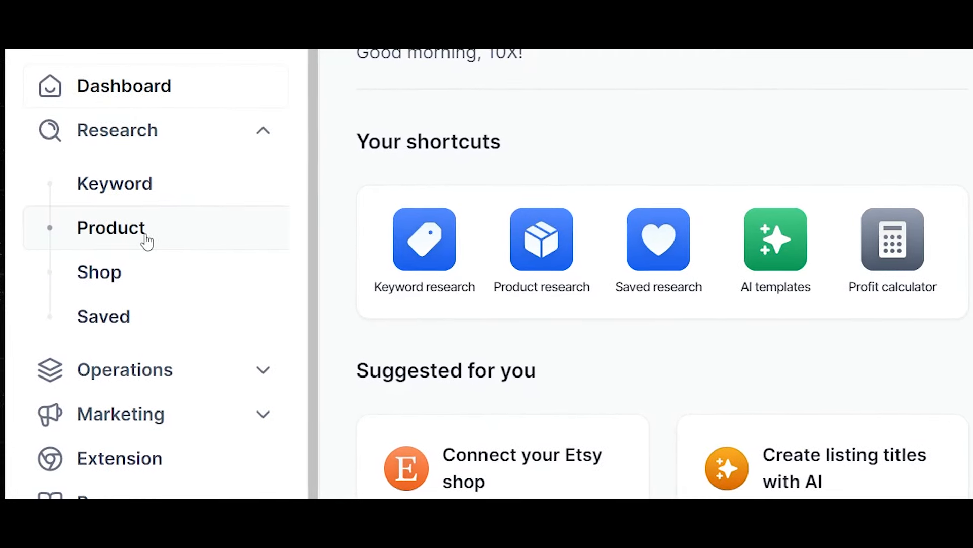
Step: Search product research for TV frame art, frame TV art and TV artwork with the All products scope
click(111, 227)
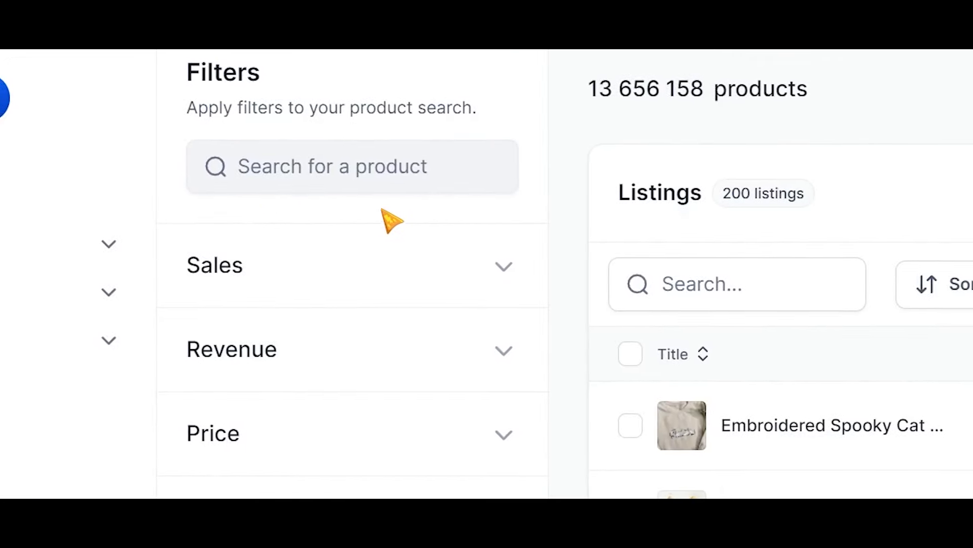
click(352, 165)
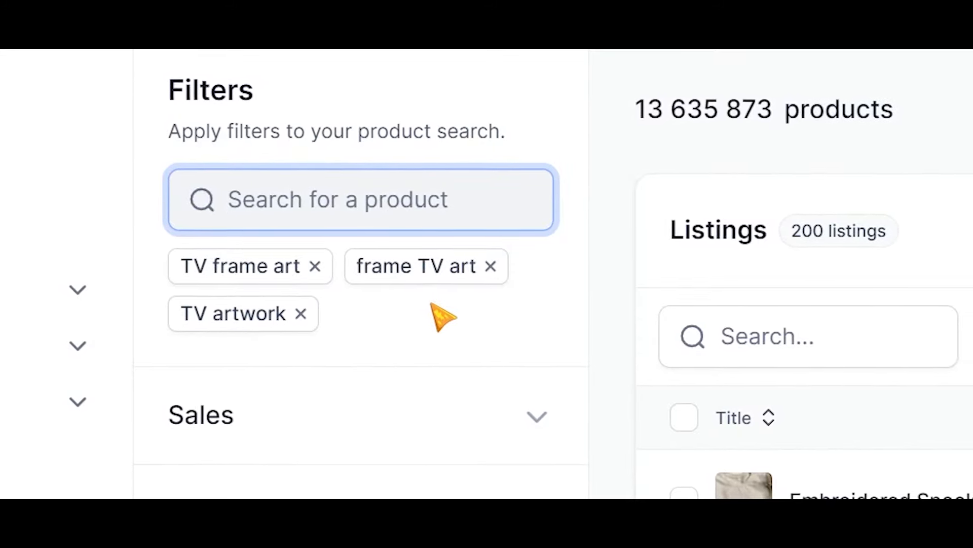
scroll(down, 3)
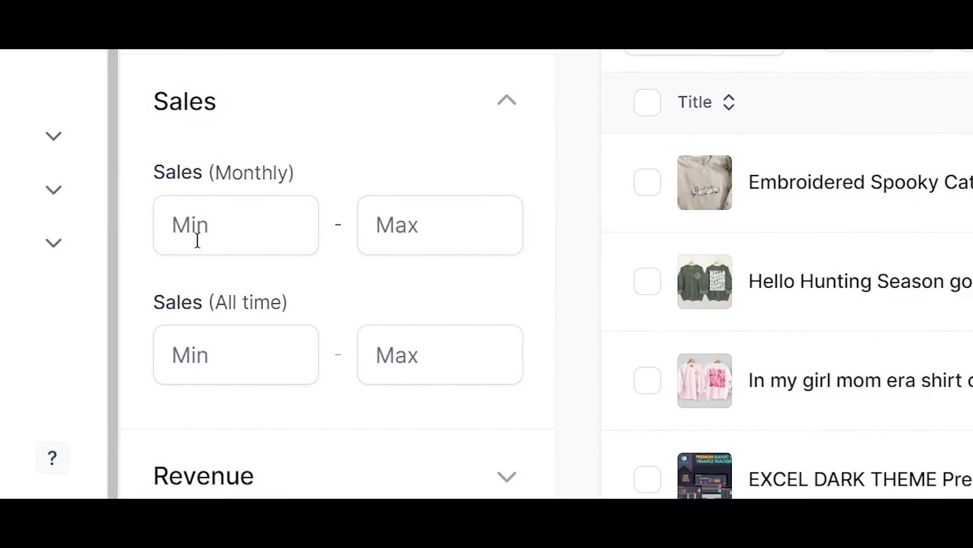
scroll(up, 3)
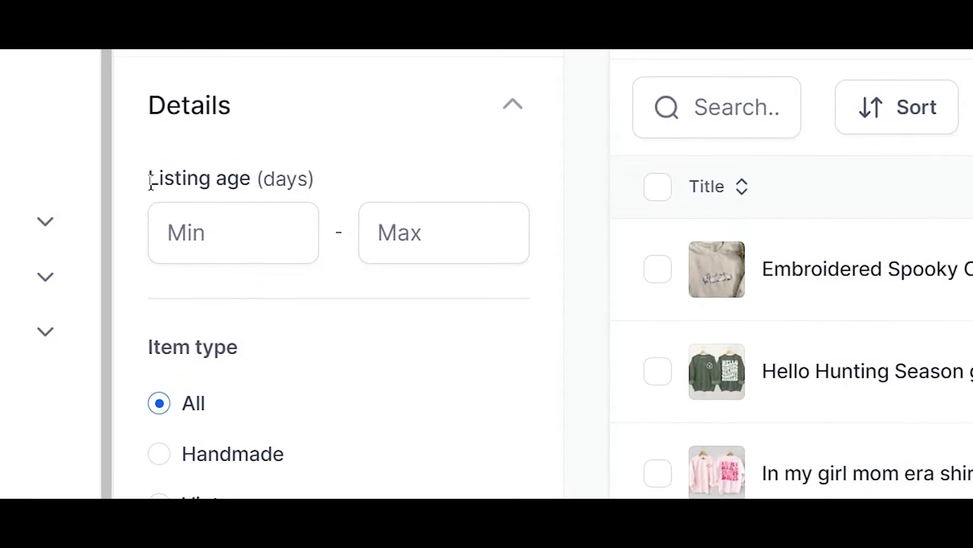
scroll(down, 3)
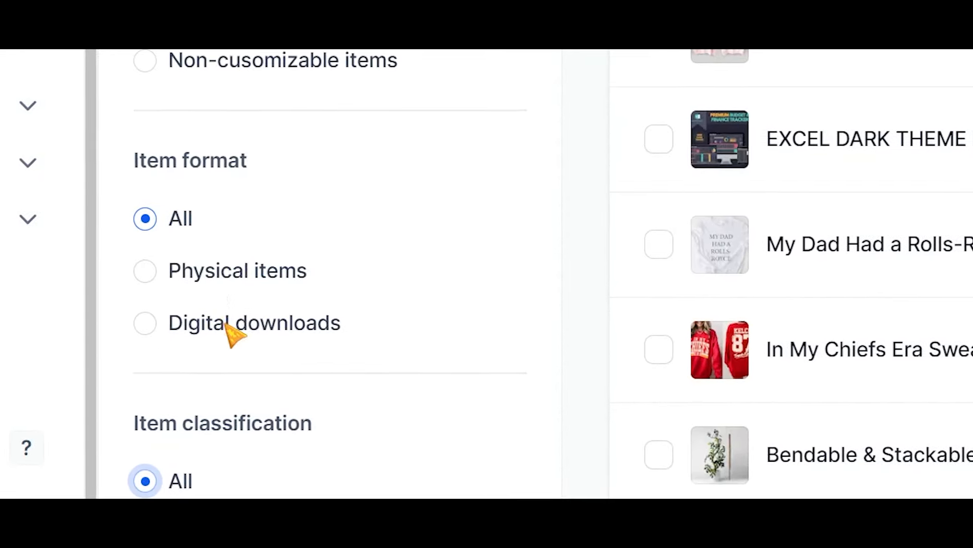
scroll(down, 3)
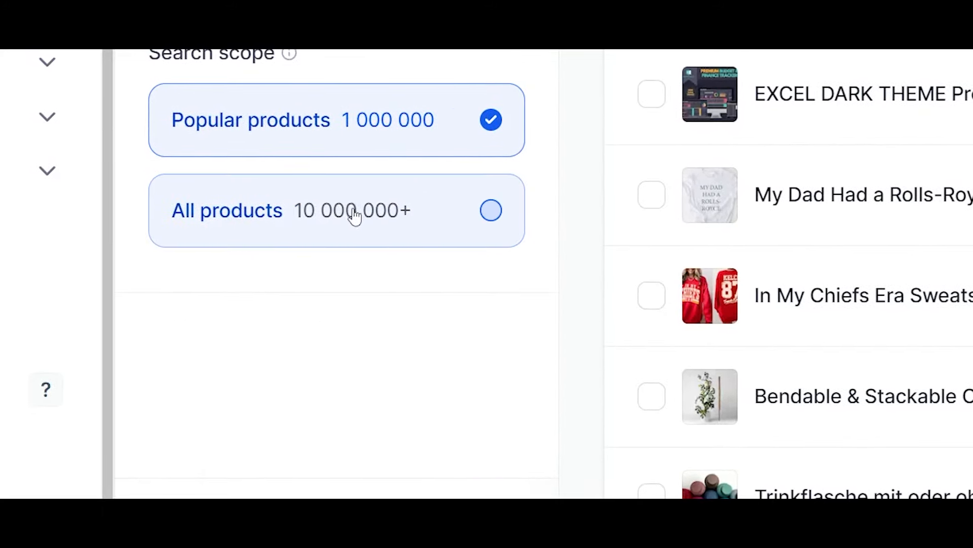
click(336, 210)
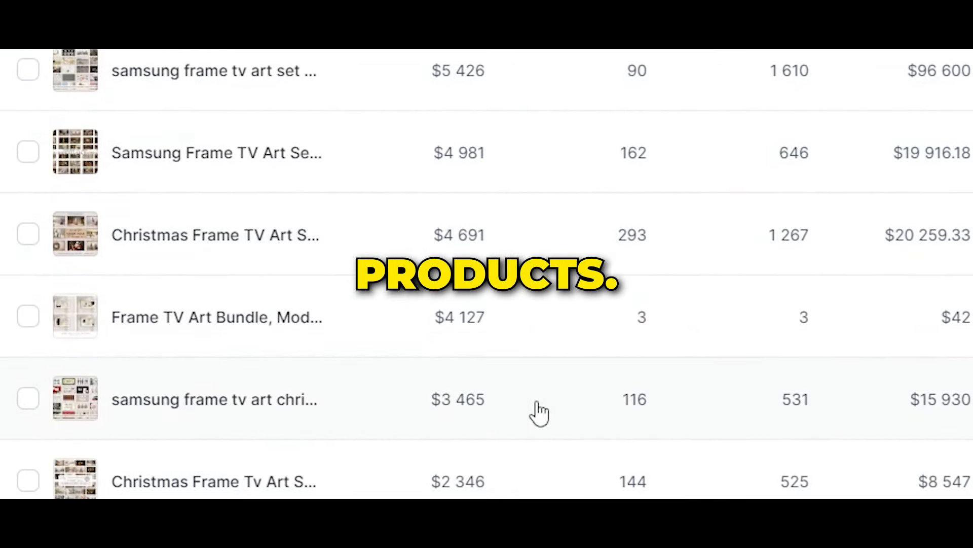
Step: Scroll the revenue-sorted product results to the top listing with $60,154 revenue
scroll(up, 3)
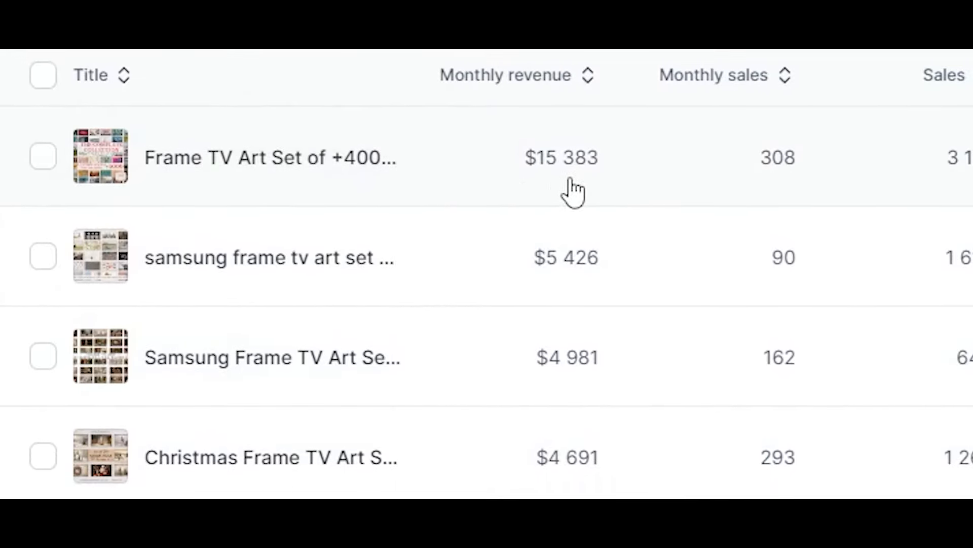
scroll(down, 3)
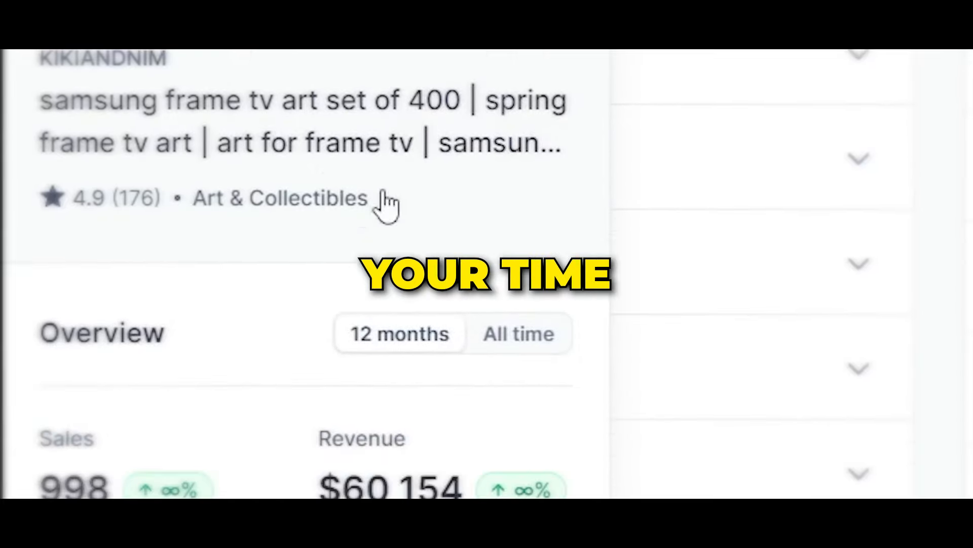
scroll(down, 3)
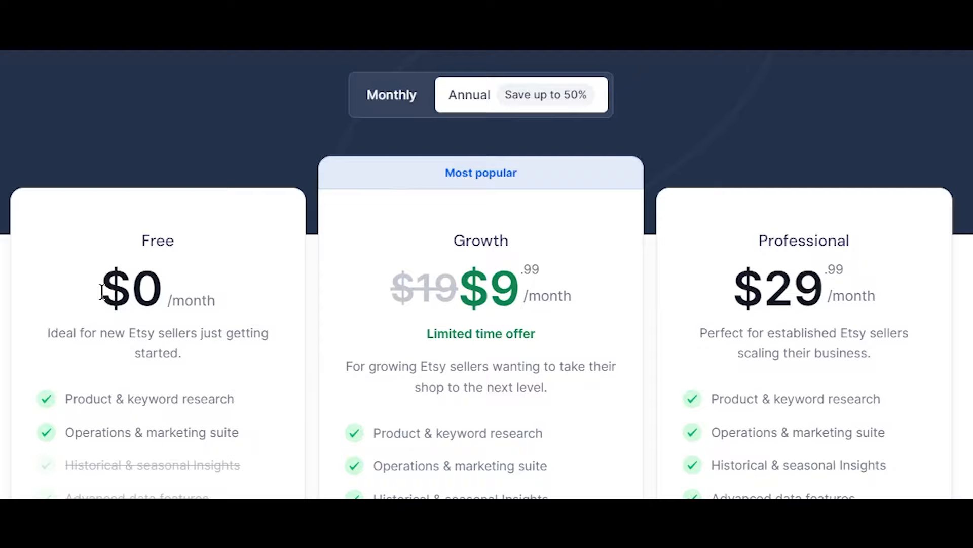
Step: Scroll through the Free, Growth $9.99 and Professional $29.99 pricing plans
scroll(down, 3)
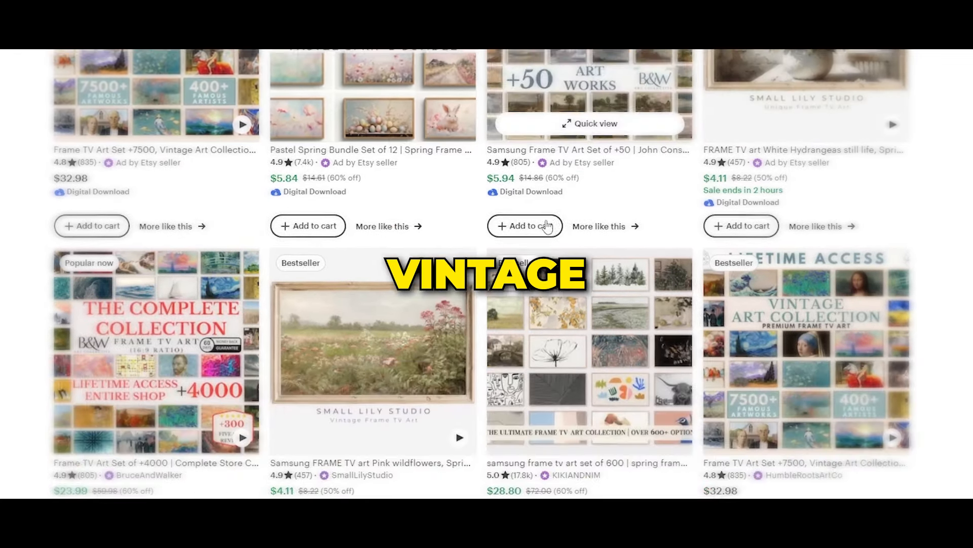
Step: Show the Alura listing overview for the $49.98 frame TV art listing with all-time totals
scroll(down, 3)
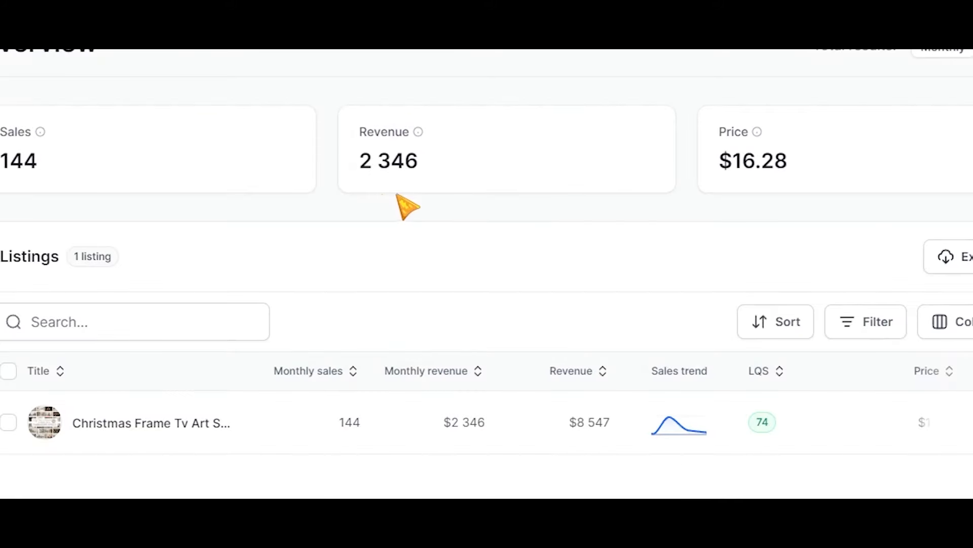
click(151, 423)
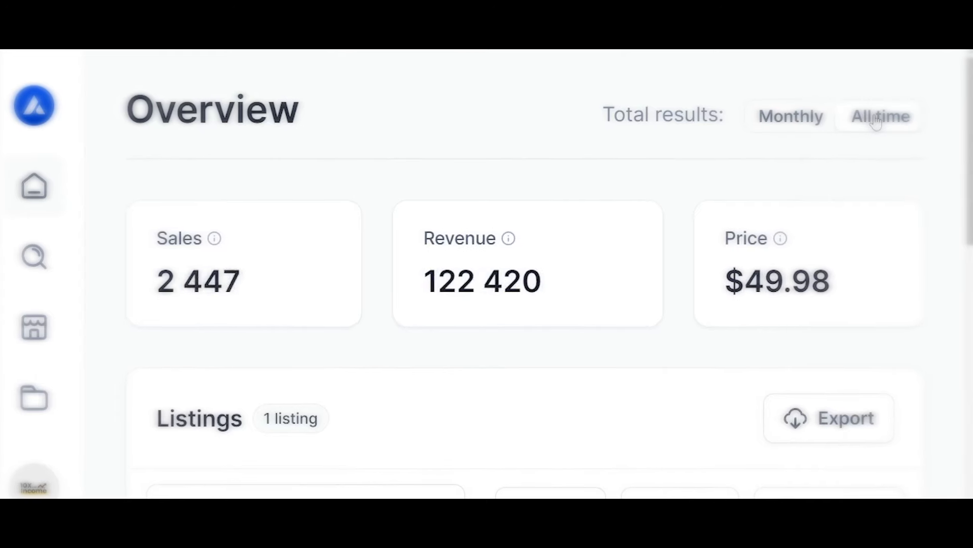
click(880, 116)
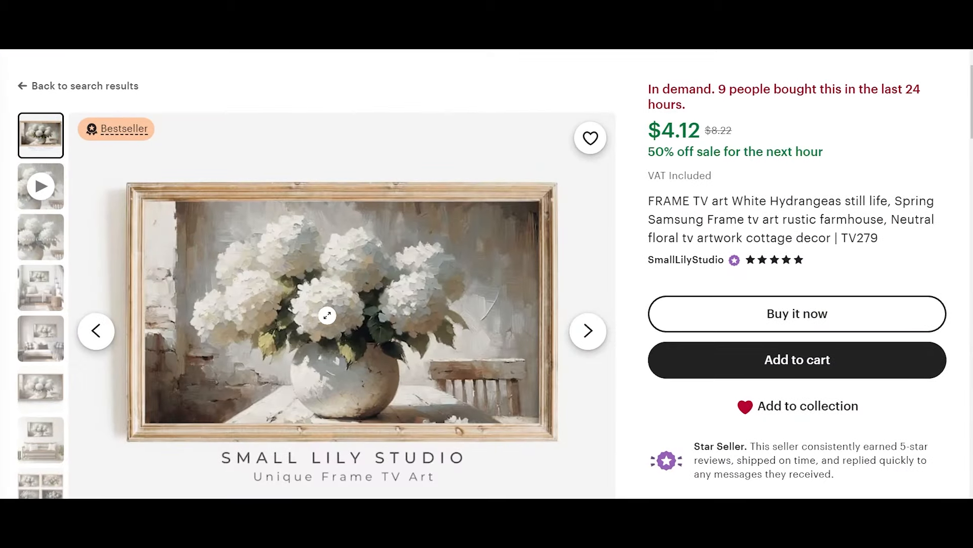
Step: Open the White Hydrangeas still life Frame TV art listing from SmallLilyStudio
scroll(down, 3)
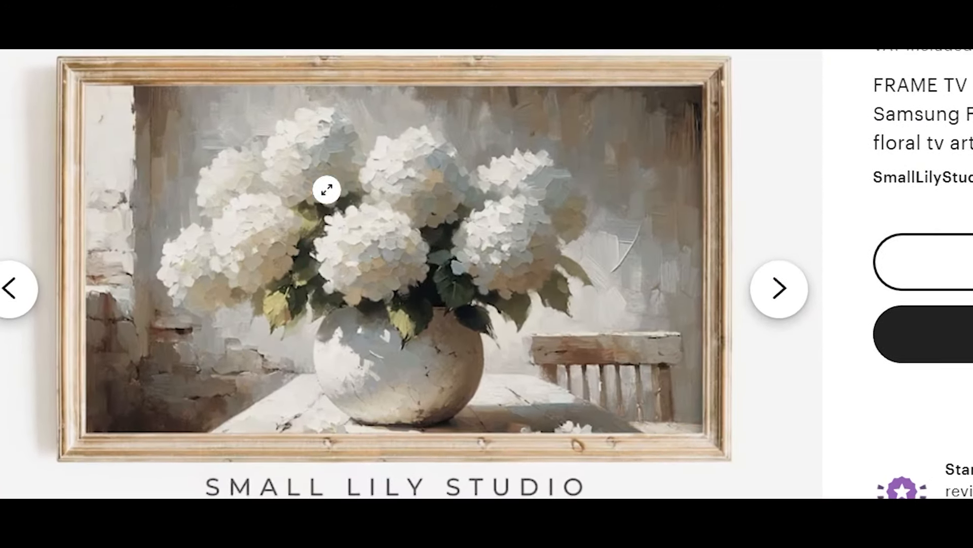
click(328, 190)
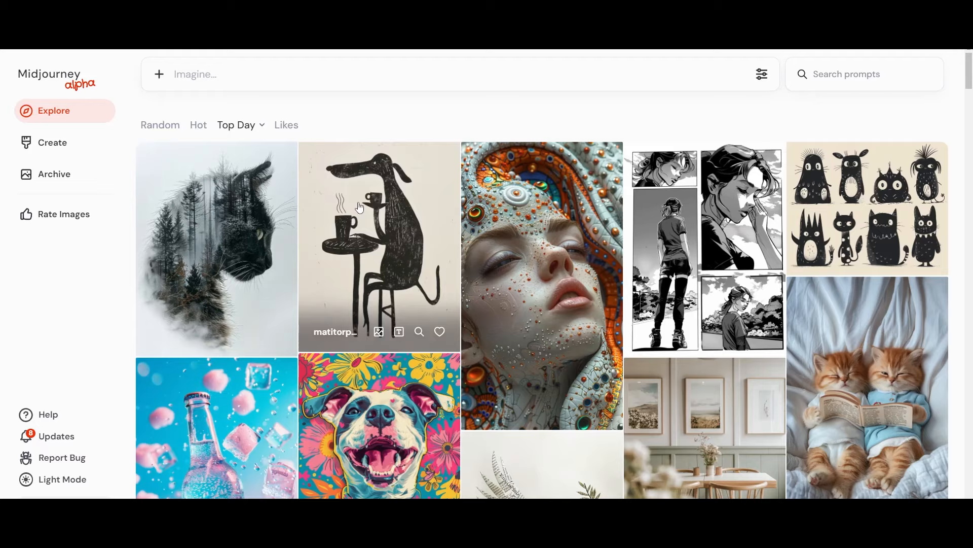
Step: Imagine a white still life vase painting 'in the style of rustic painting with soft brush strokes'
click(52, 142)
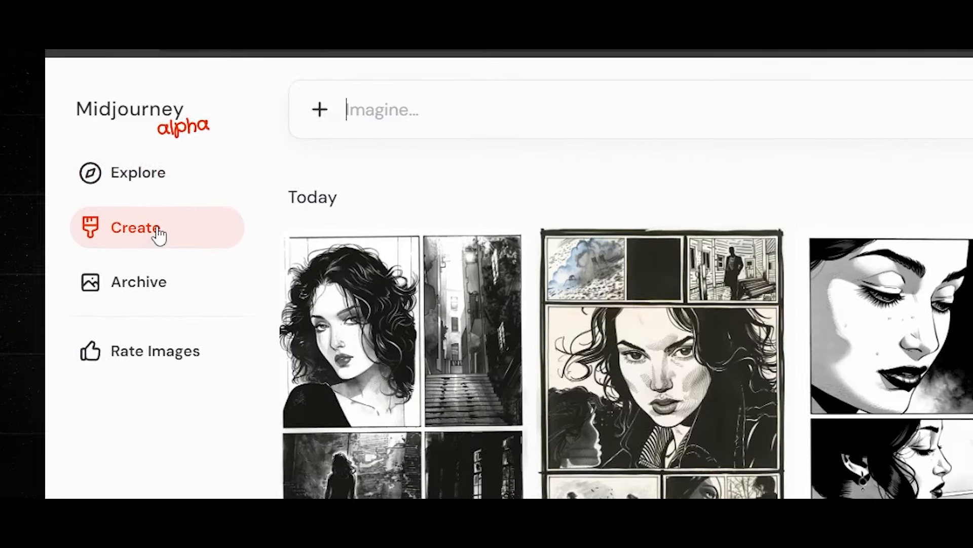
text(Whit)
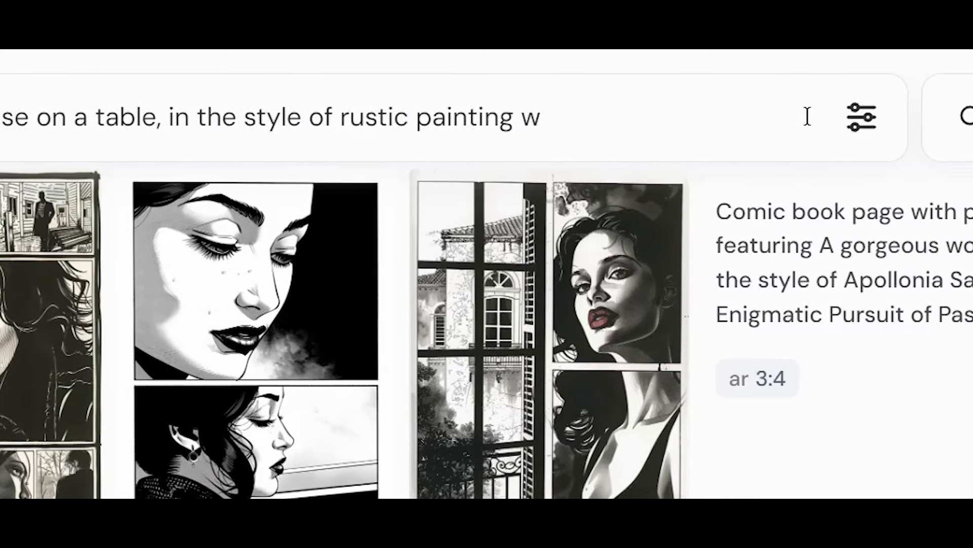
text(ith soft brush strokes)
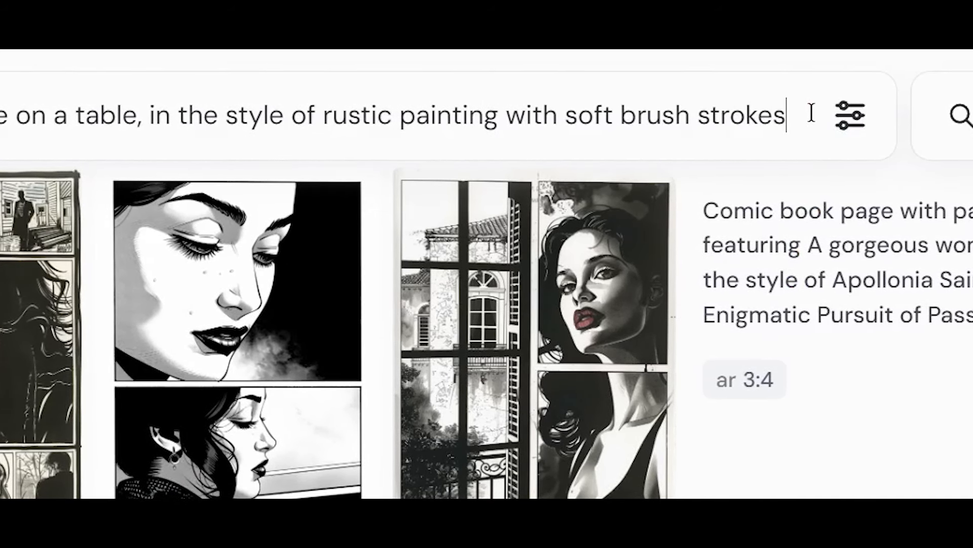
click(851, 114)
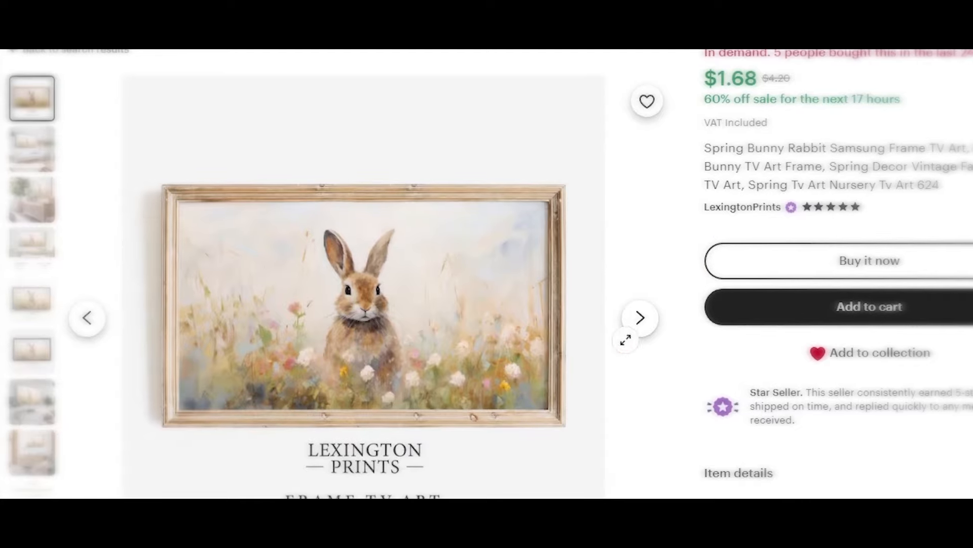
Step: Run /describe on the pasted bunny image and review the Easter bunny oil-painting prompts and images
key(Win+Shift+S)
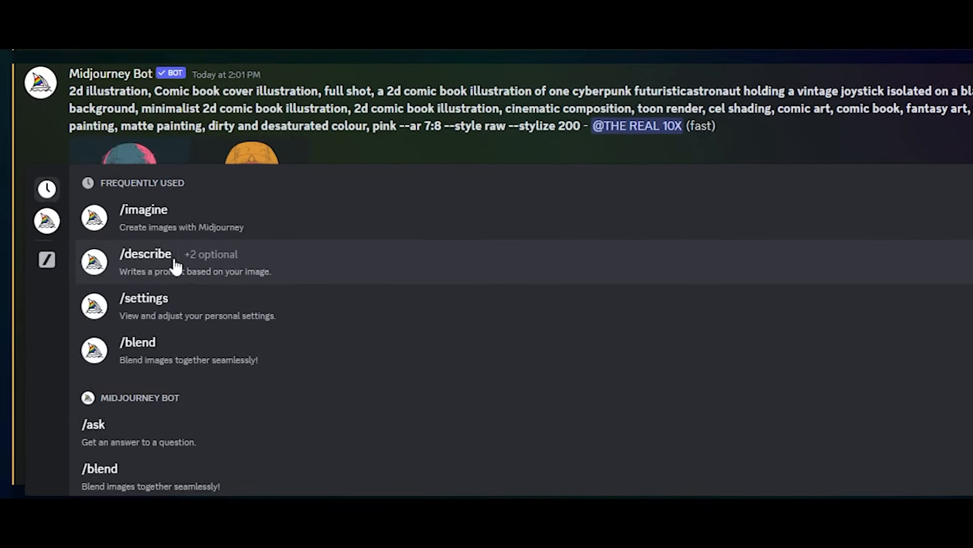
click(145, 253)
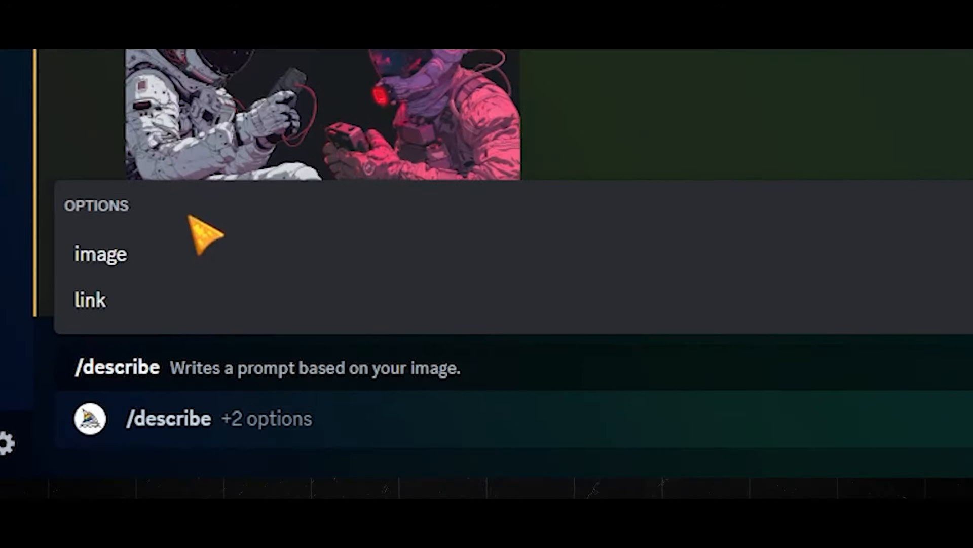
key(ctrl+v)
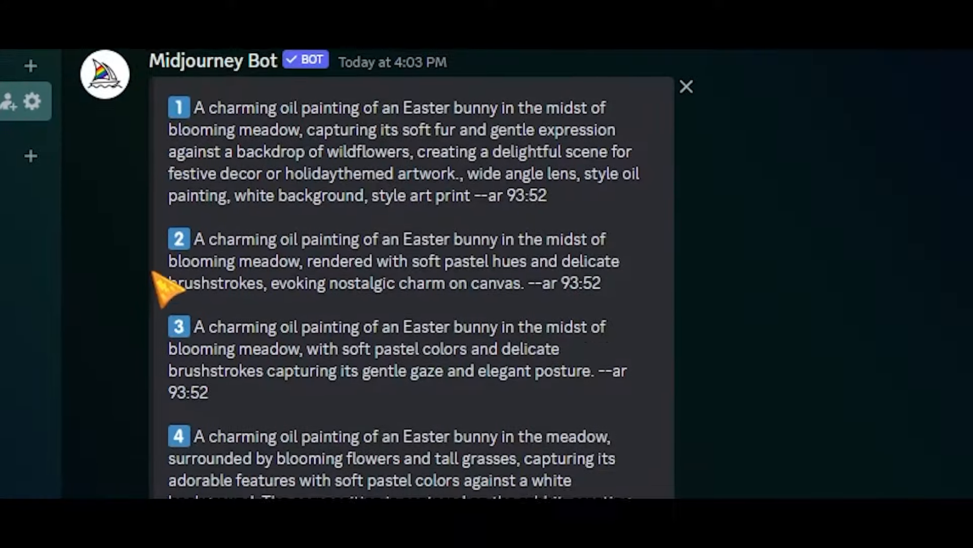
scroll(down, 3)
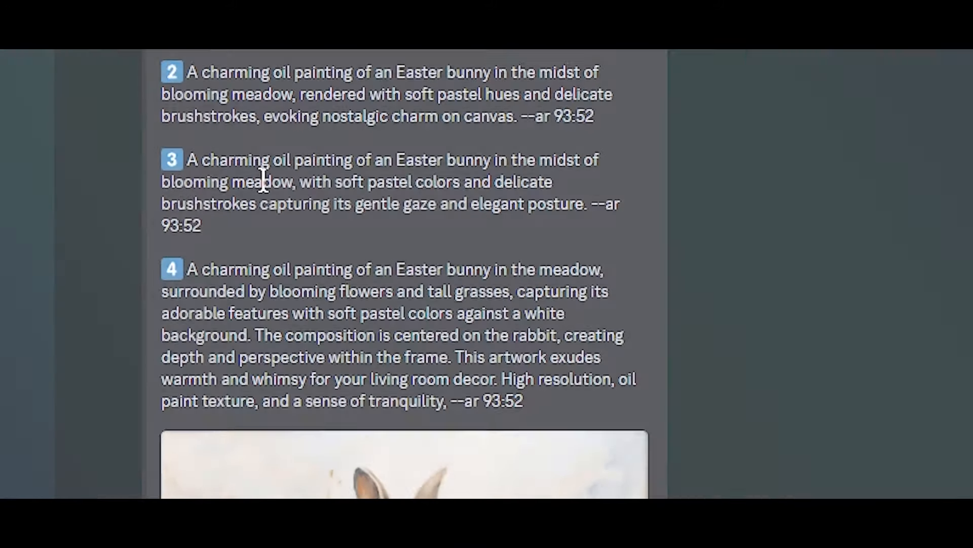
scroll(down, 3)
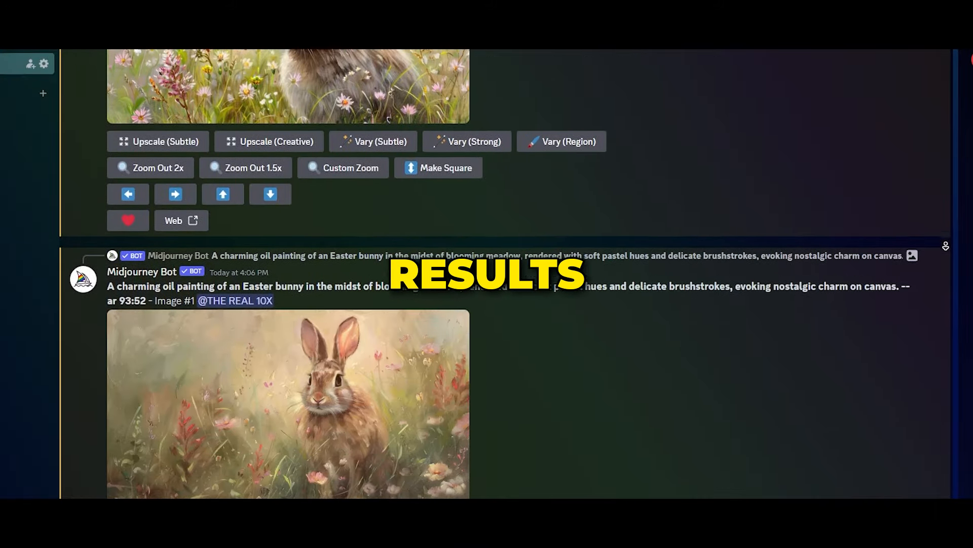
scroll(down, 3)
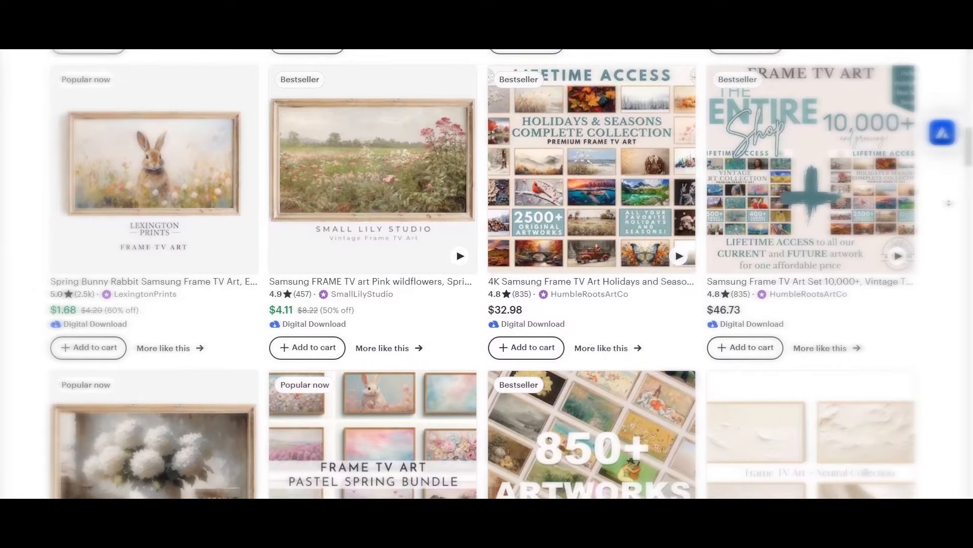
Step: From the White Hydrangeas listing, search Etsy for 'tv frame mockup' via the first suggestion
scroll(down, 3)
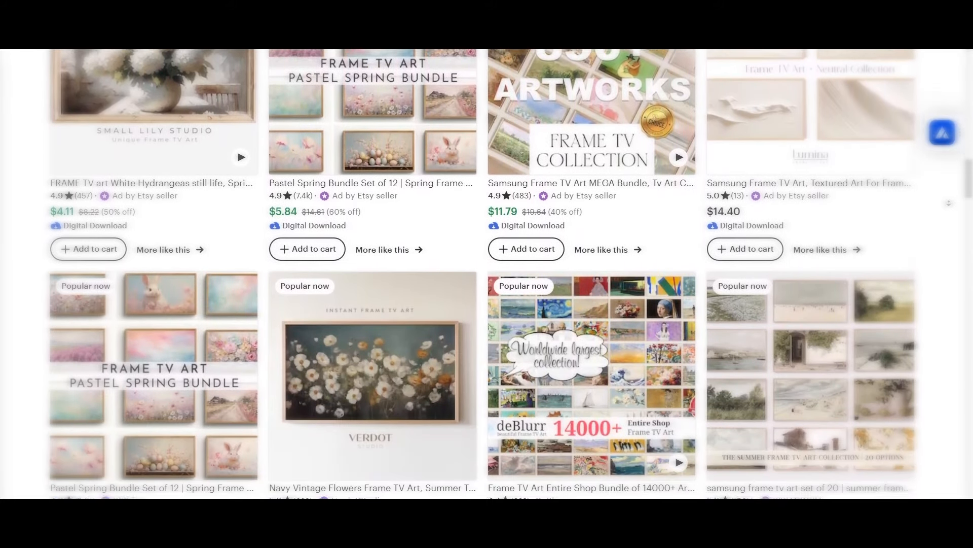
click(152, 112)
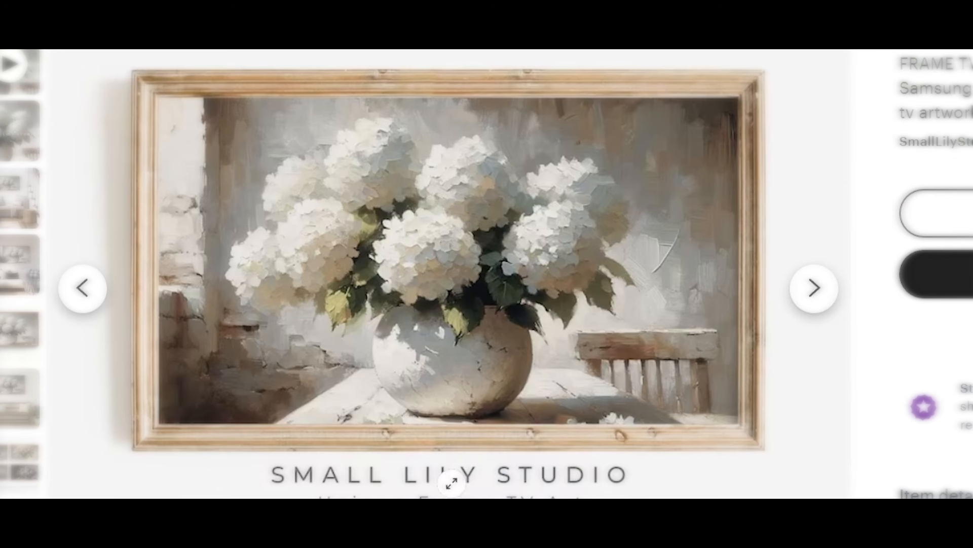
text(tv frame mockup)
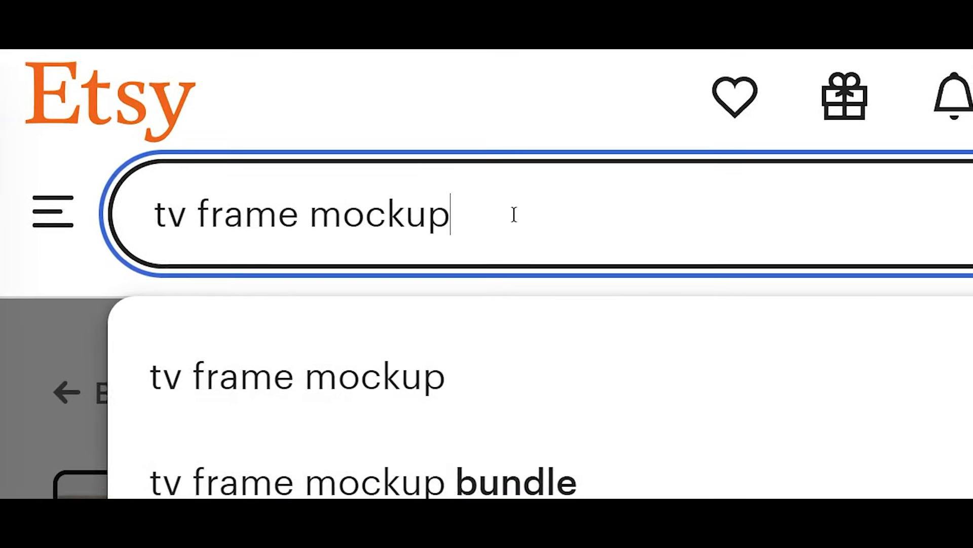
click(297, 375)
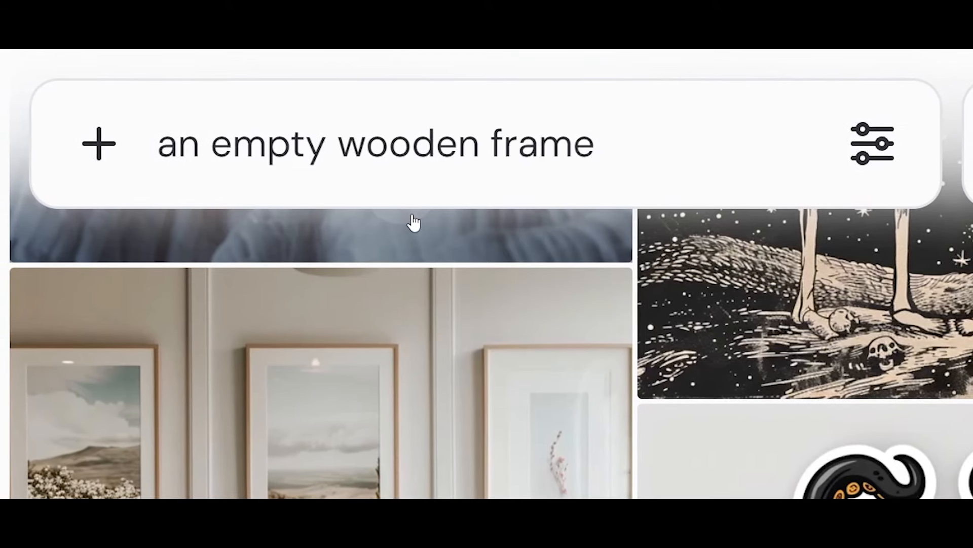
Step: Complete the Imagine prompt as 'an empty wooden frame on a white background' and submit it
text(on a white background)
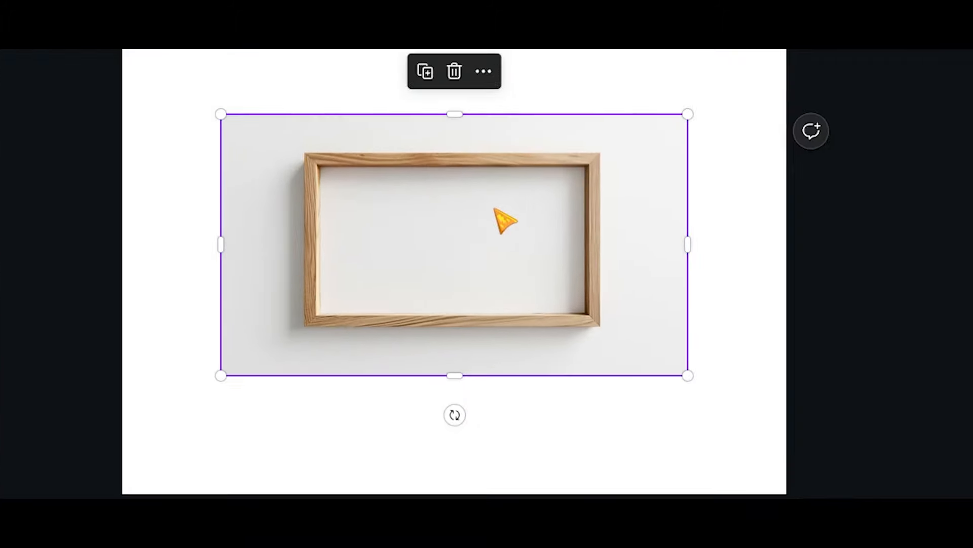
Step: Place the snowy cabin and abstract leaves artworks inside the wooden frame on separate pages
click(484, 71)
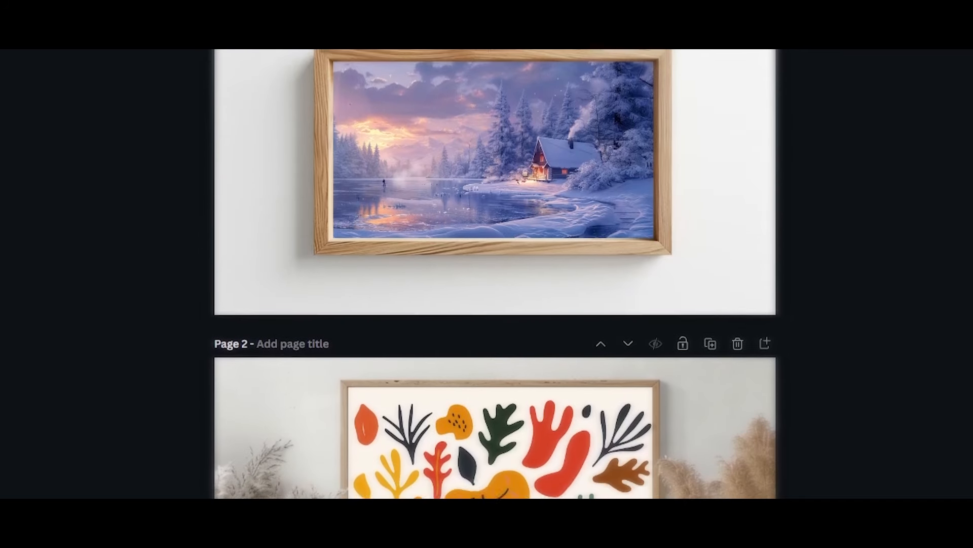
scroll(down, 3)
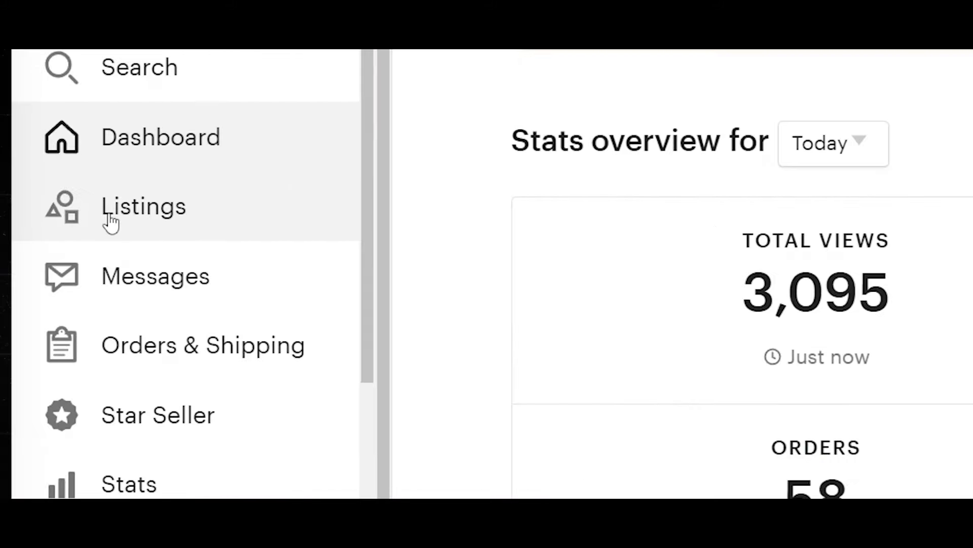
Step: From Shop Manager Listings, start a new listing and reach its Digital files section
click(143, 206)
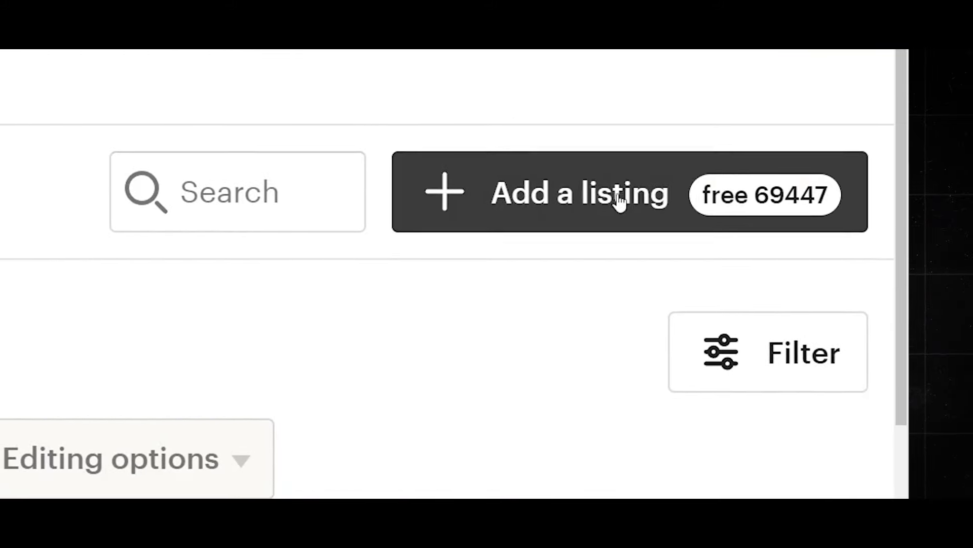
click(580, 191)
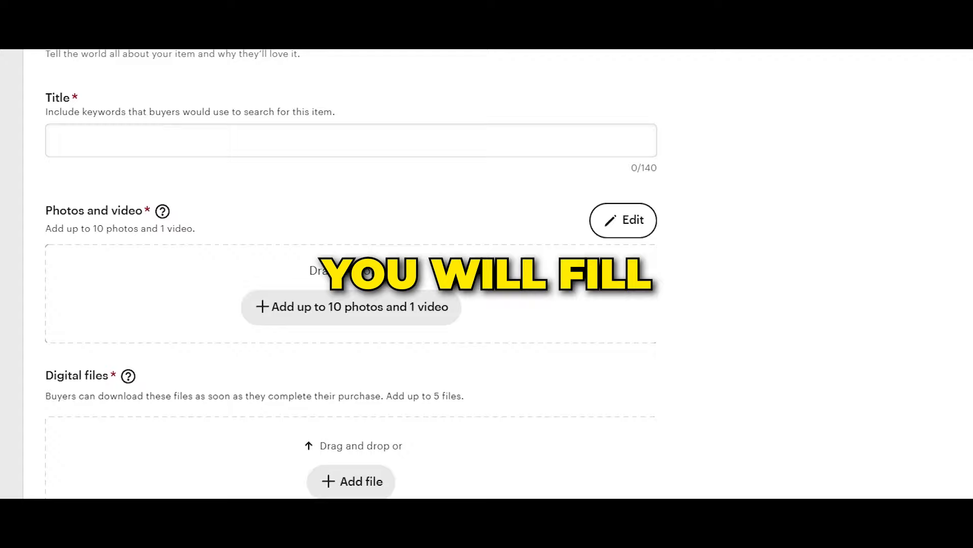
scroll(down, 3)
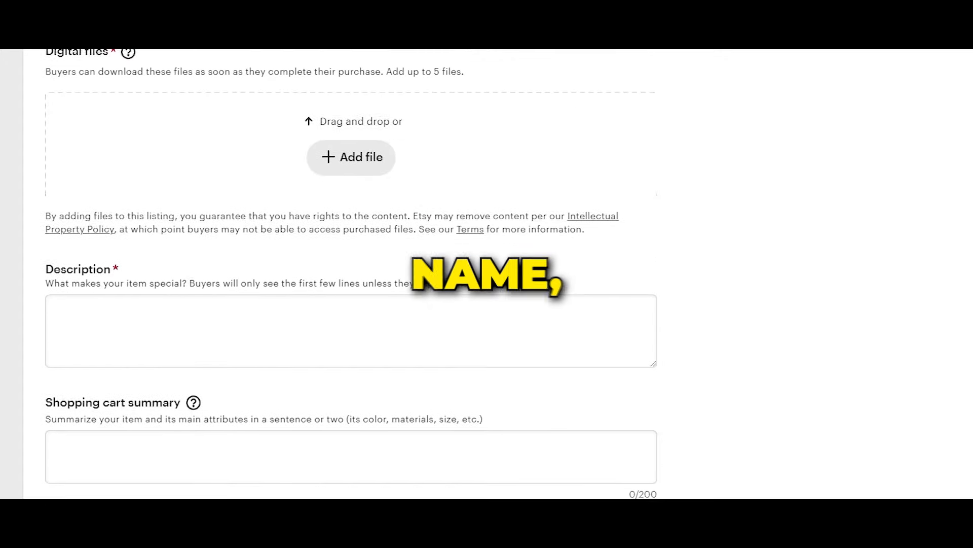
scroll(down, 3)
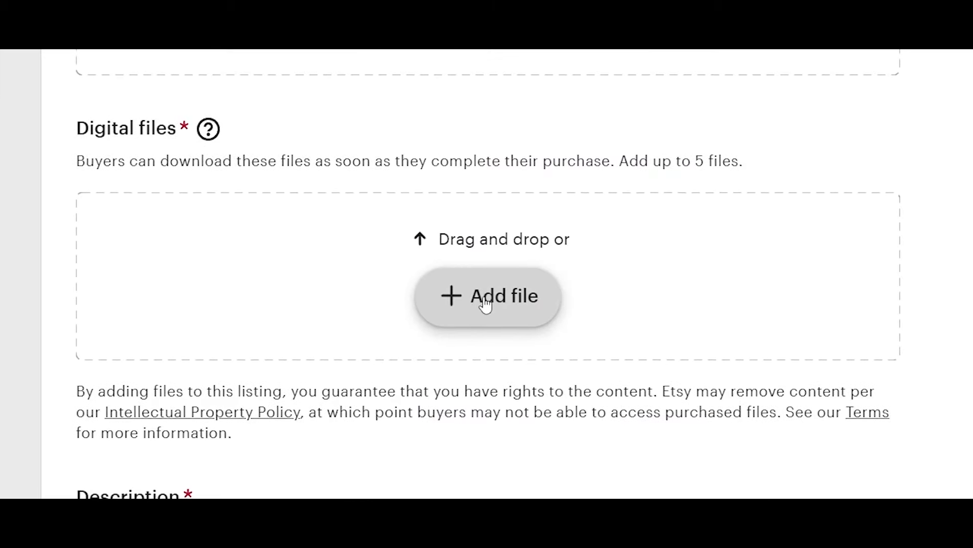
Step: Upload DownloadImages.pdf (14.1 kb) as the listing's digital file and reach Publish
click(488, 295)
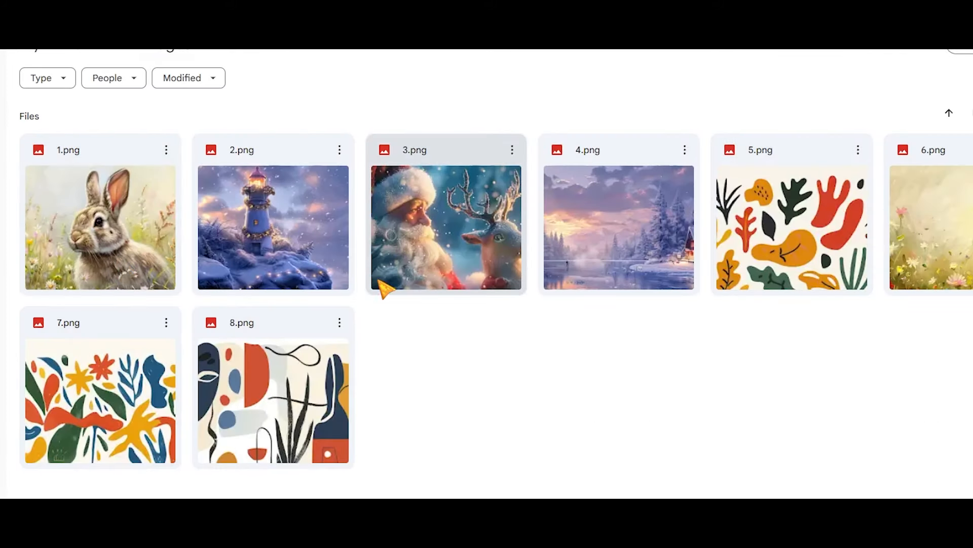
mouse_move(422, 261)
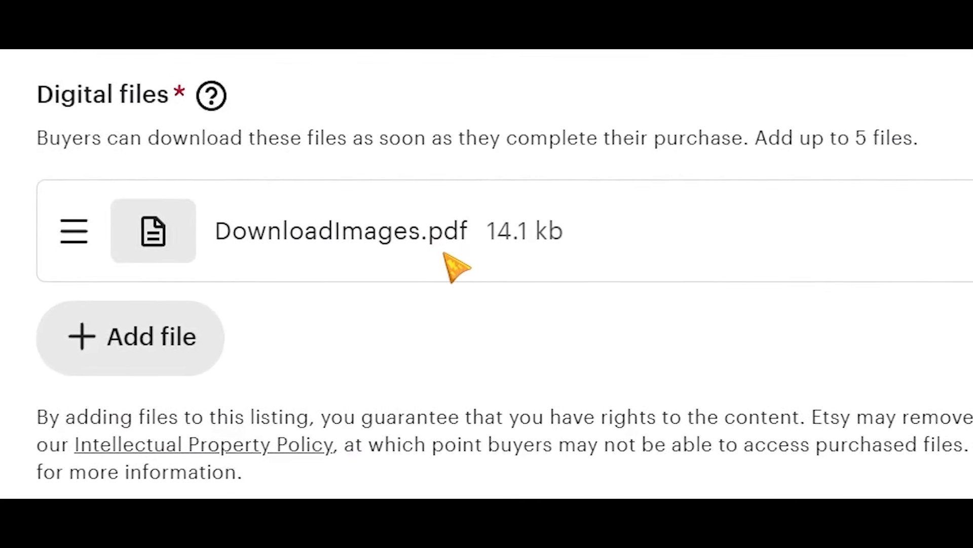
scroll(down, 3)
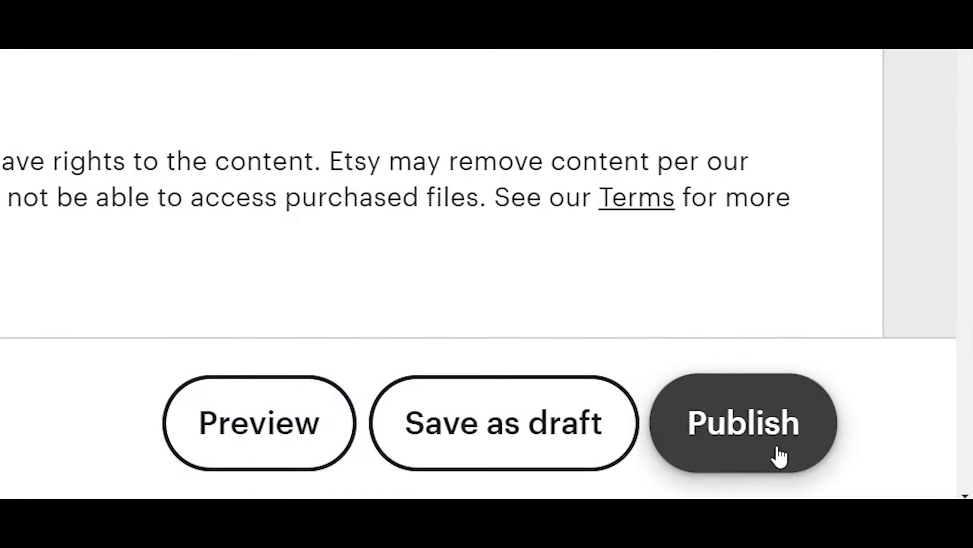